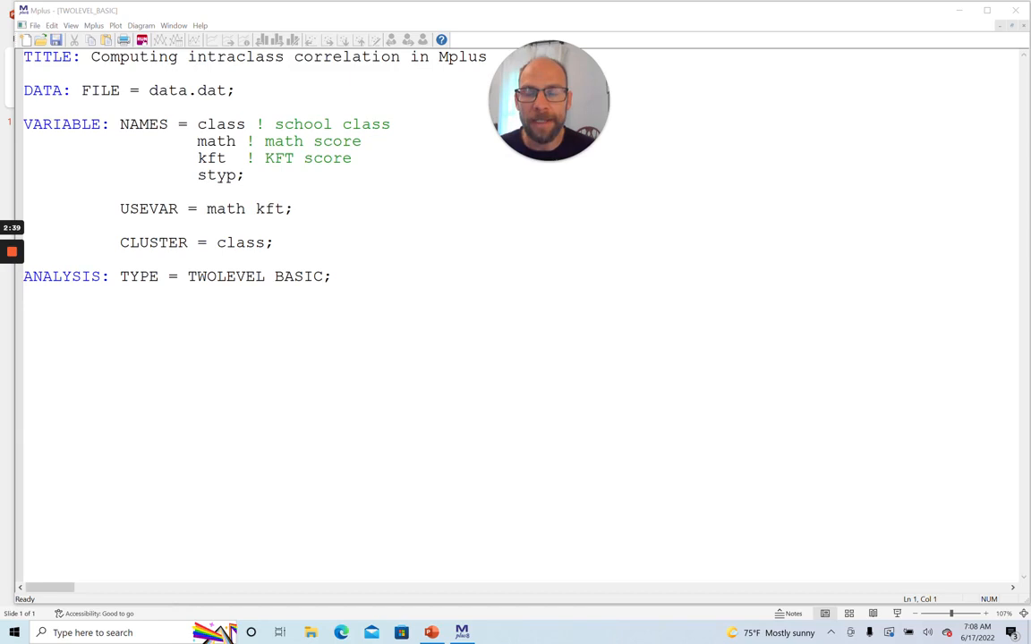
Run the TWOLEVEL BASIC analysis from the input file
double_click(215, 141)
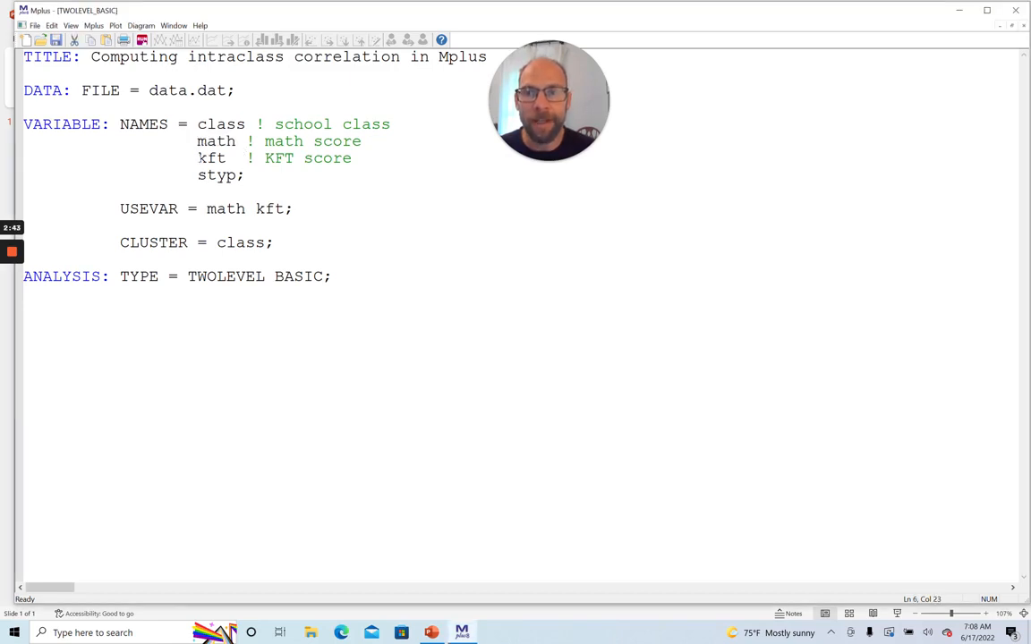
double_click(211, 157)
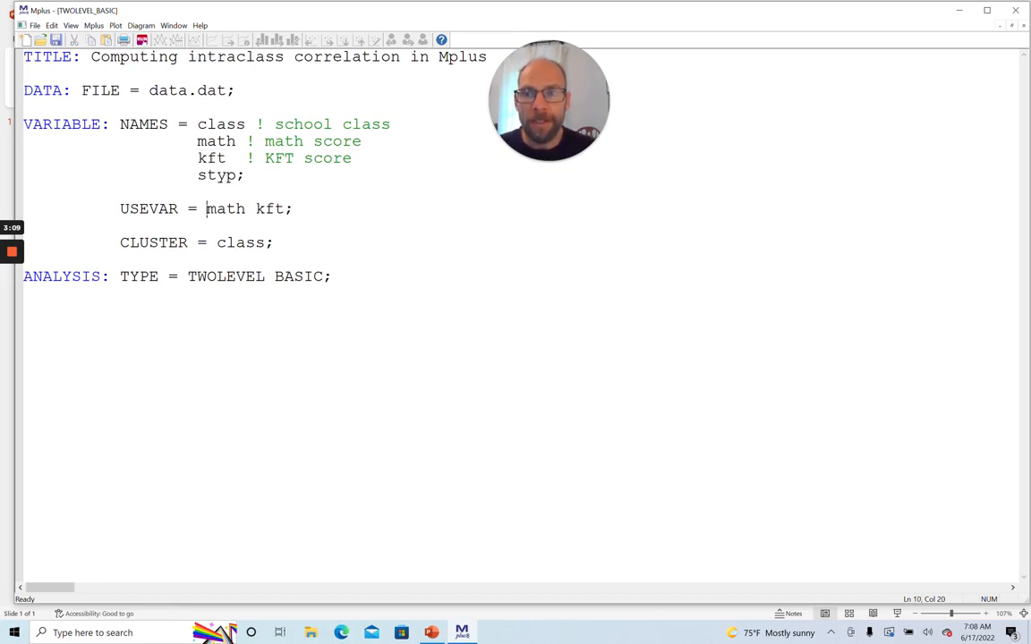
drag(206, 208, 293, 208)
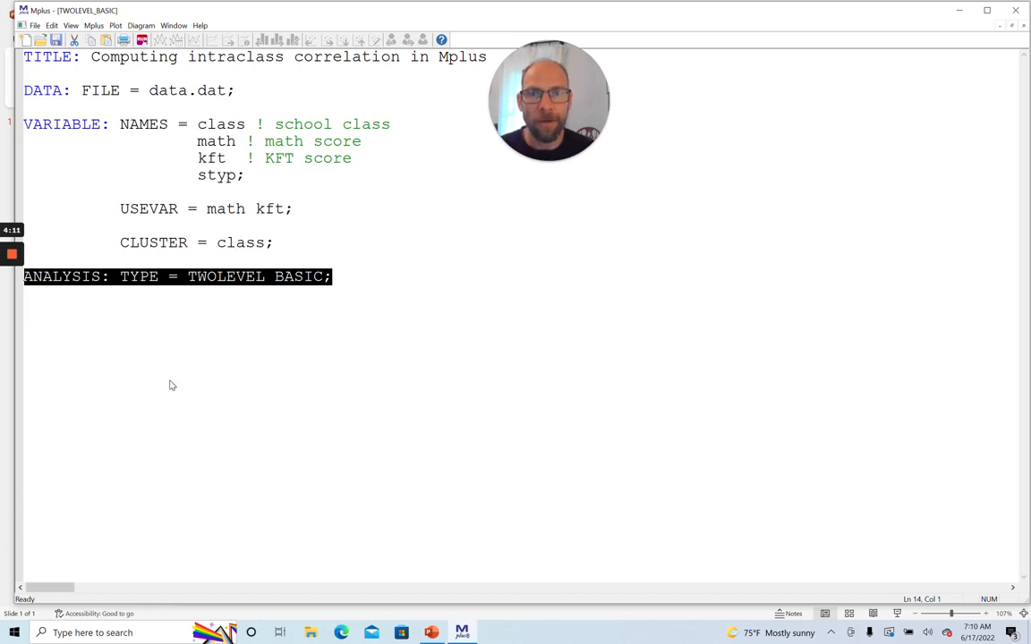
mouse_move(143, 39)
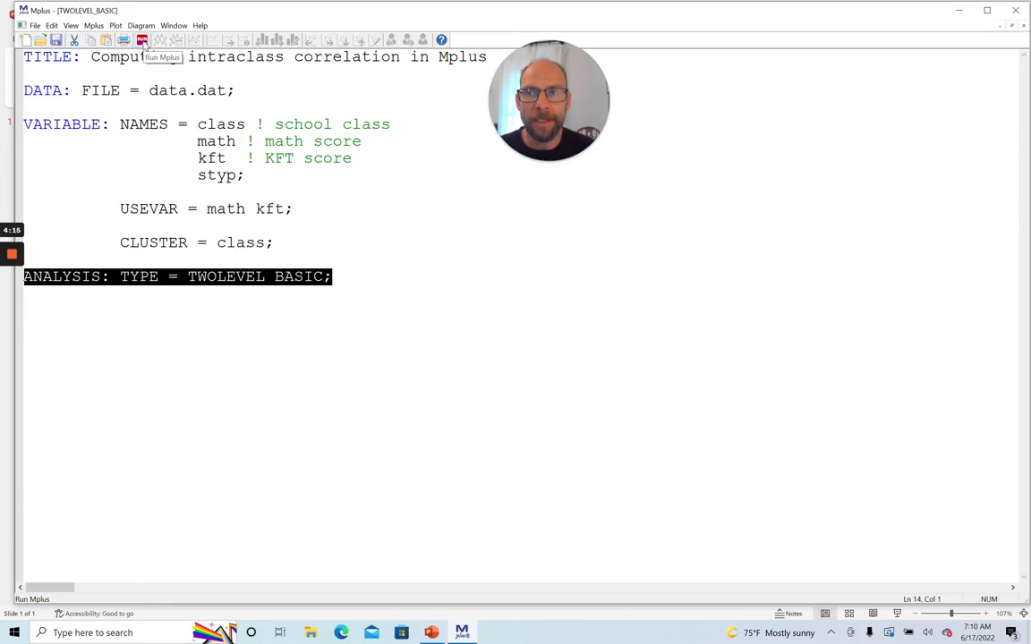
click(141, 39)
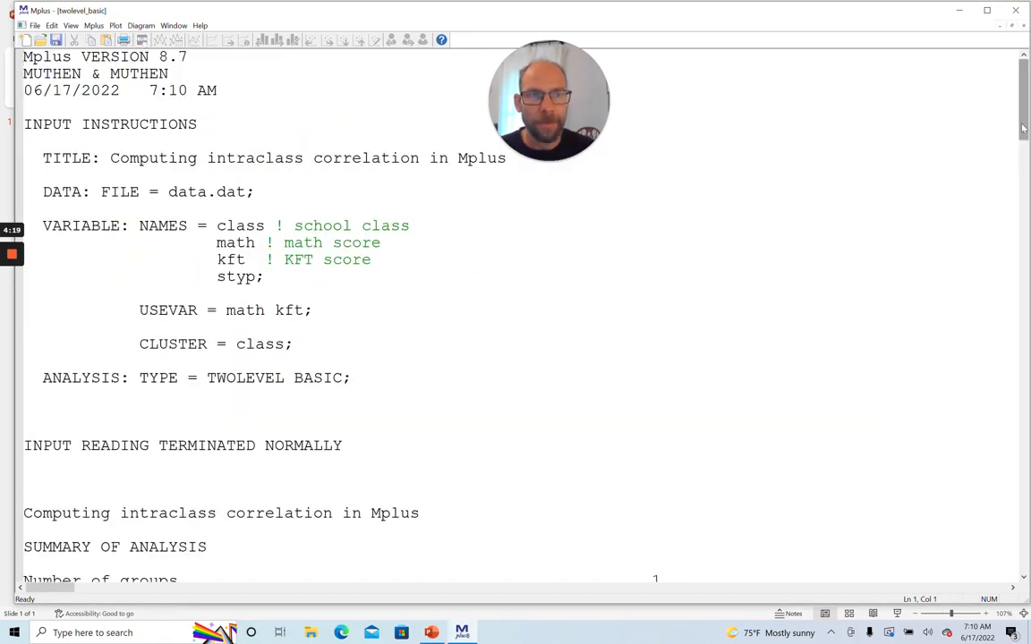
Review the Summary of Analysis and highlight the 503 observations figure
scroll(down, 3)
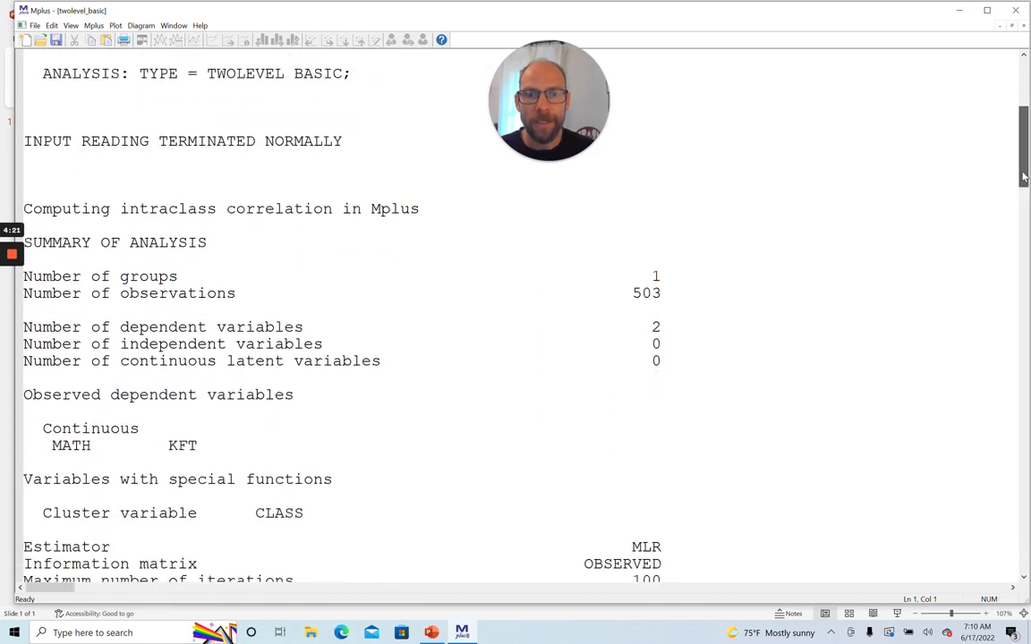
double_click(646, 294)
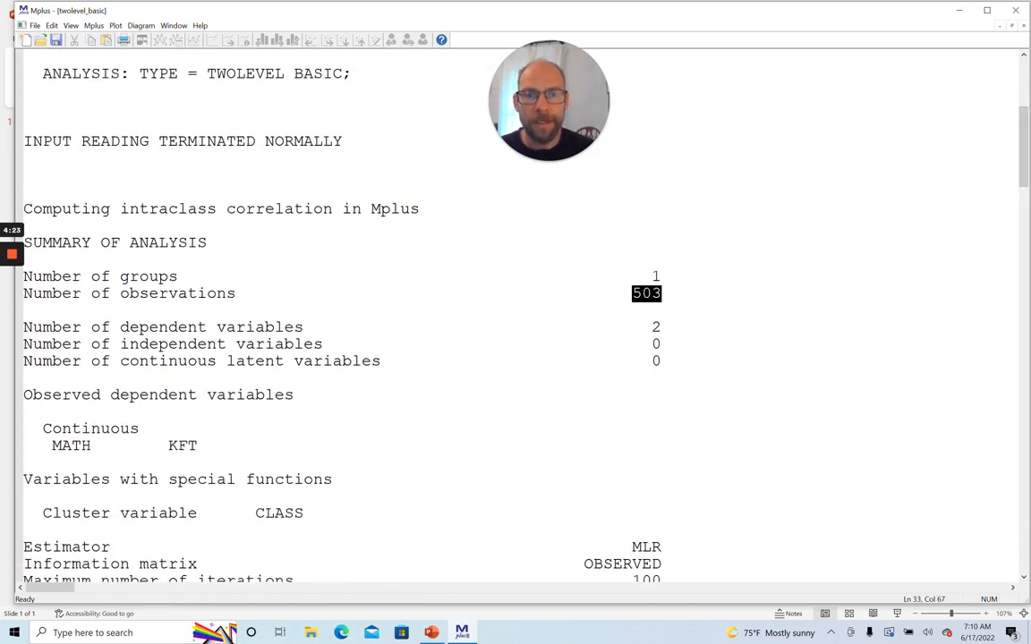
mouse_move(698, 297)
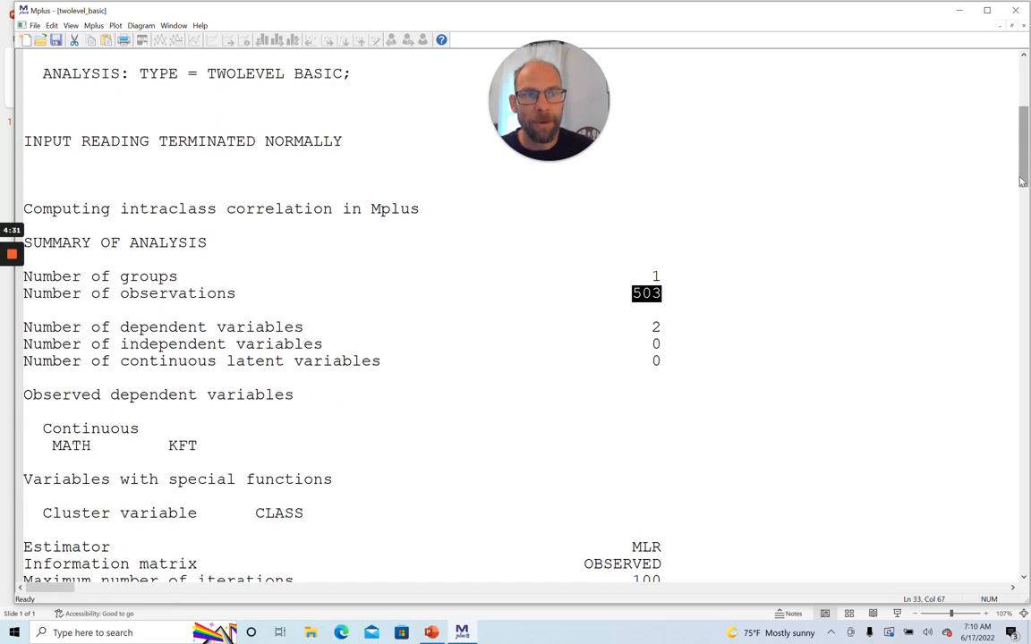
scroll(down, 3)
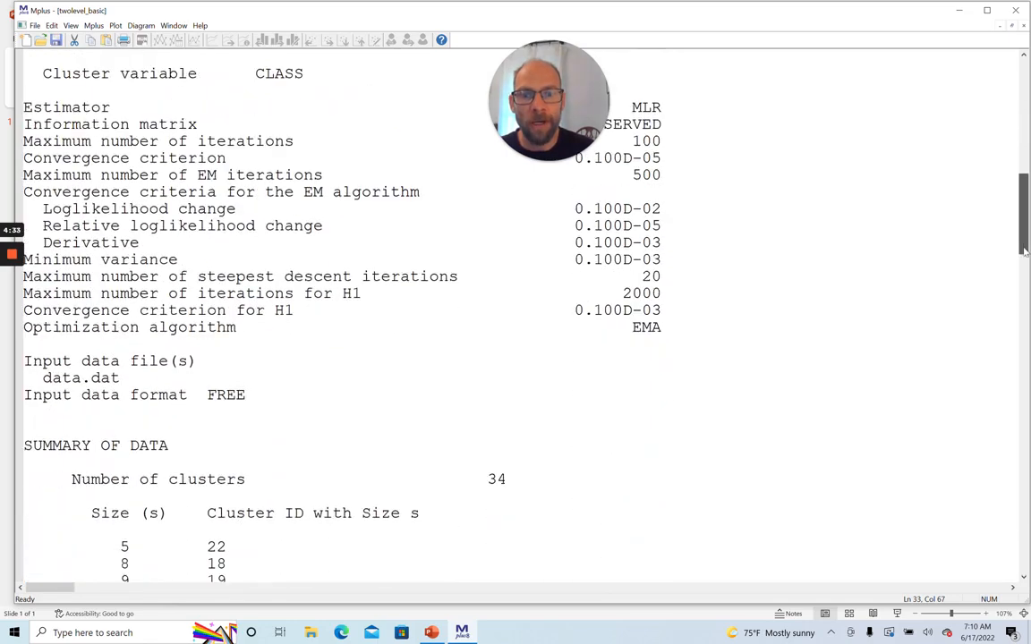
Review the Summary of Data with 34 clusters and mark the clusters of sizes 13 to 18
scroll(down, 3)
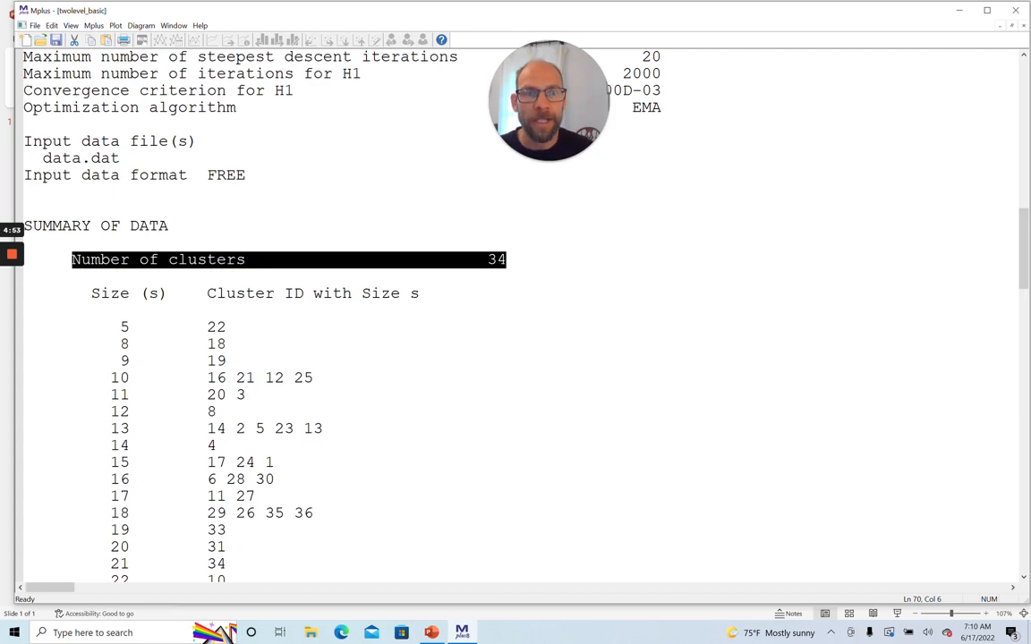
scroll(down, 3)
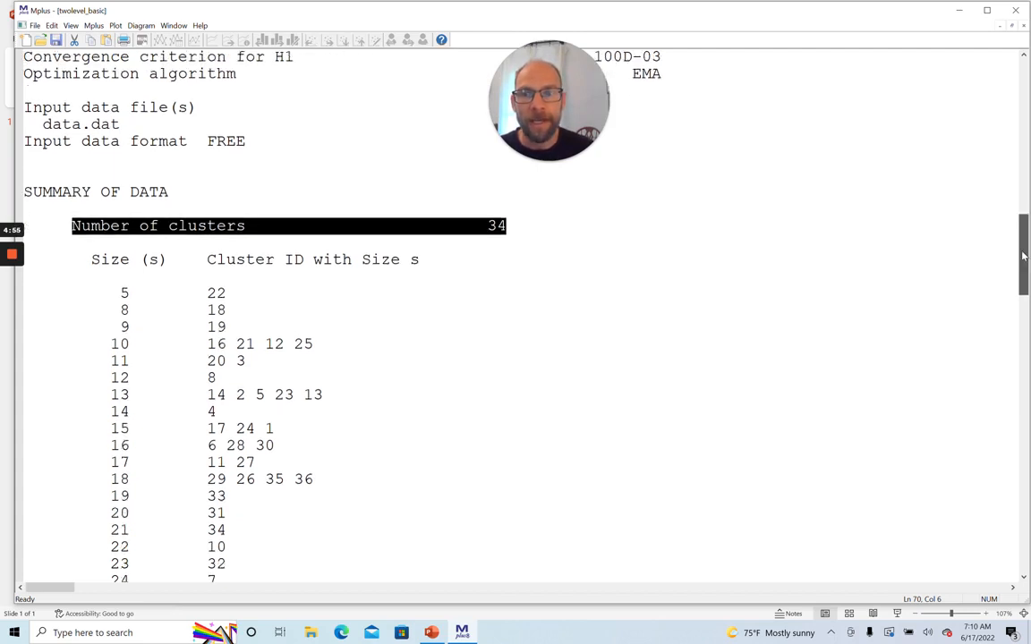
scroll(down, 3)
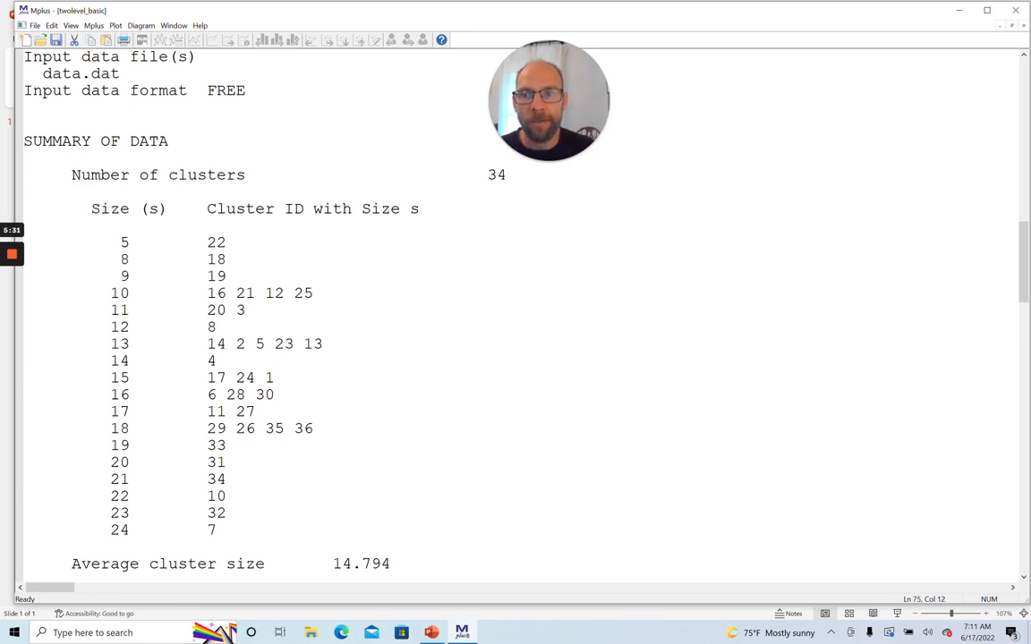
double_click(214, 259)
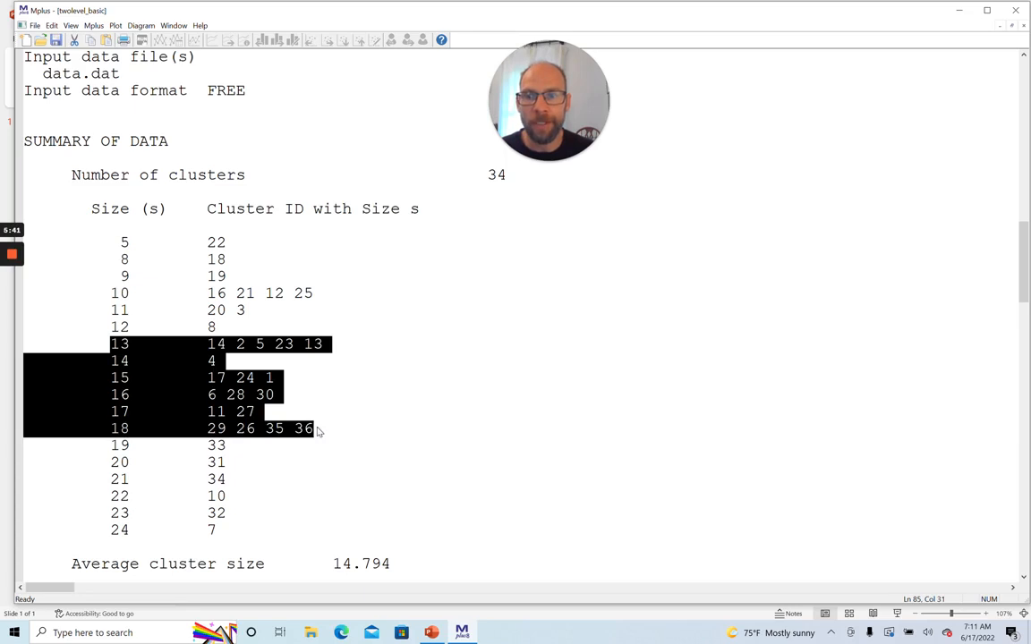
mouse_move(240, 354)
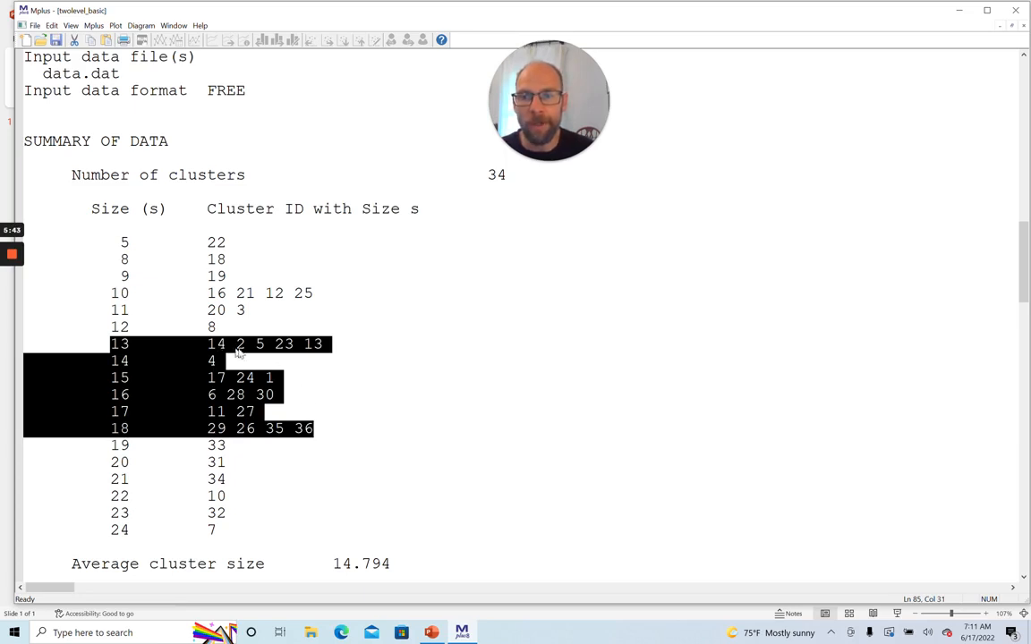
mouse_move(319, 354)
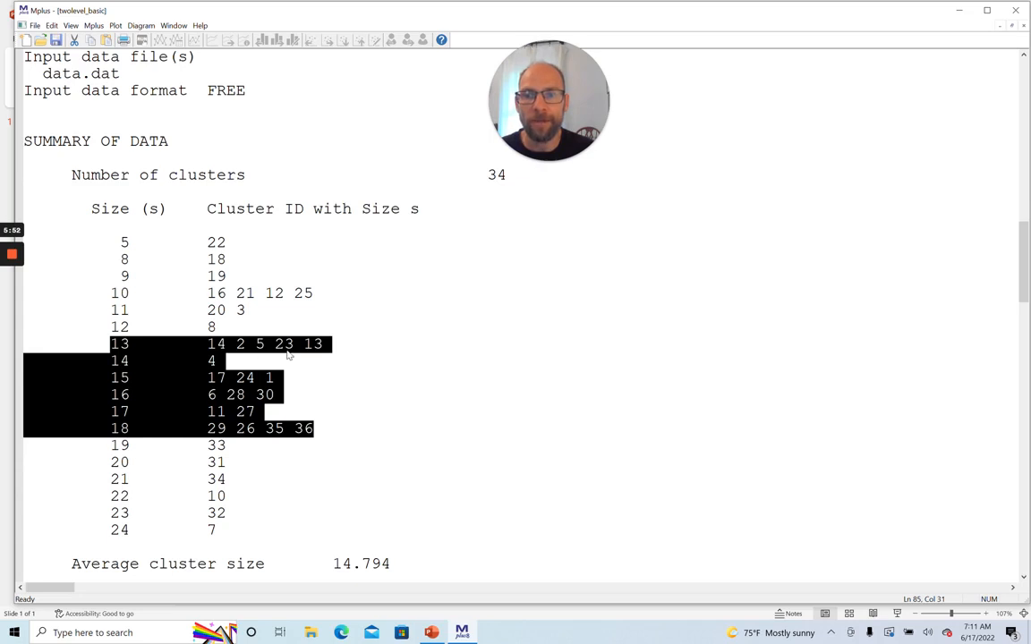
mouse_move(321, 355)
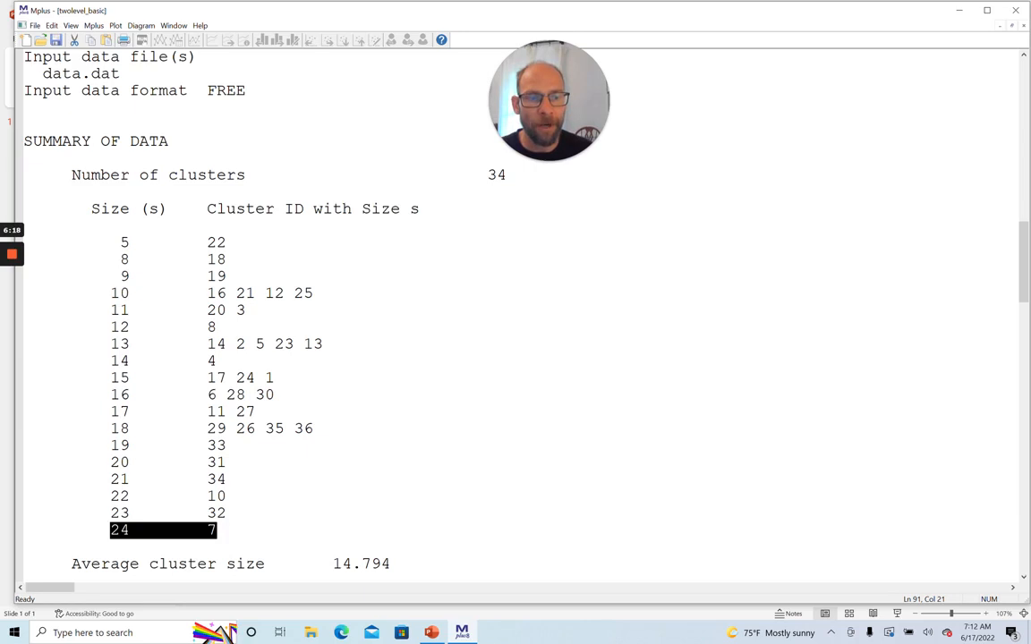
Scroll to the intraclass correlations: 0.440 for MATH and 0.378 for KFT
scroll(down, 3)
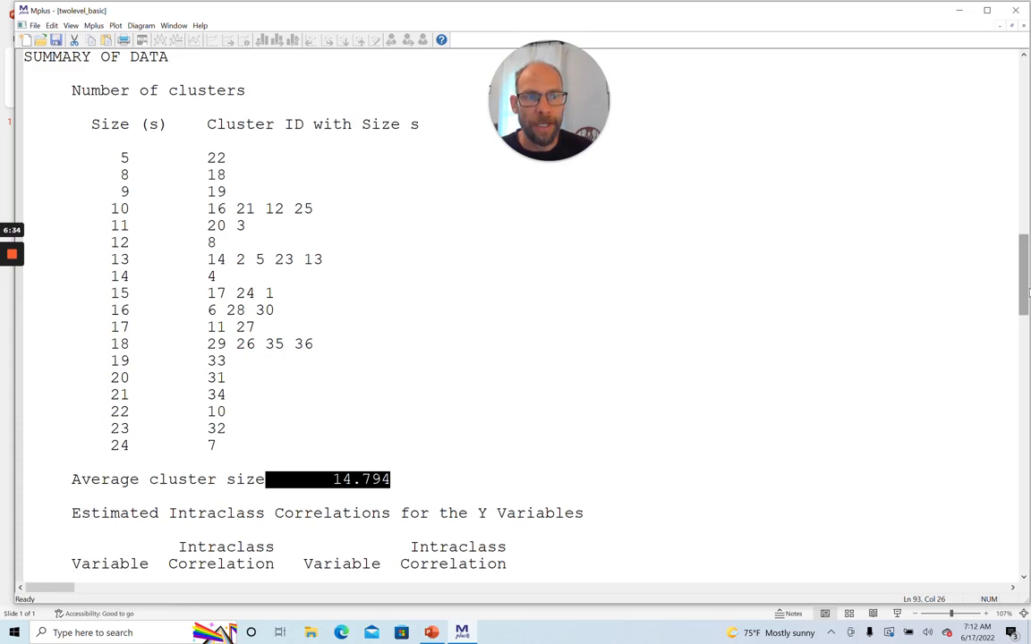
scroll(down, 3)
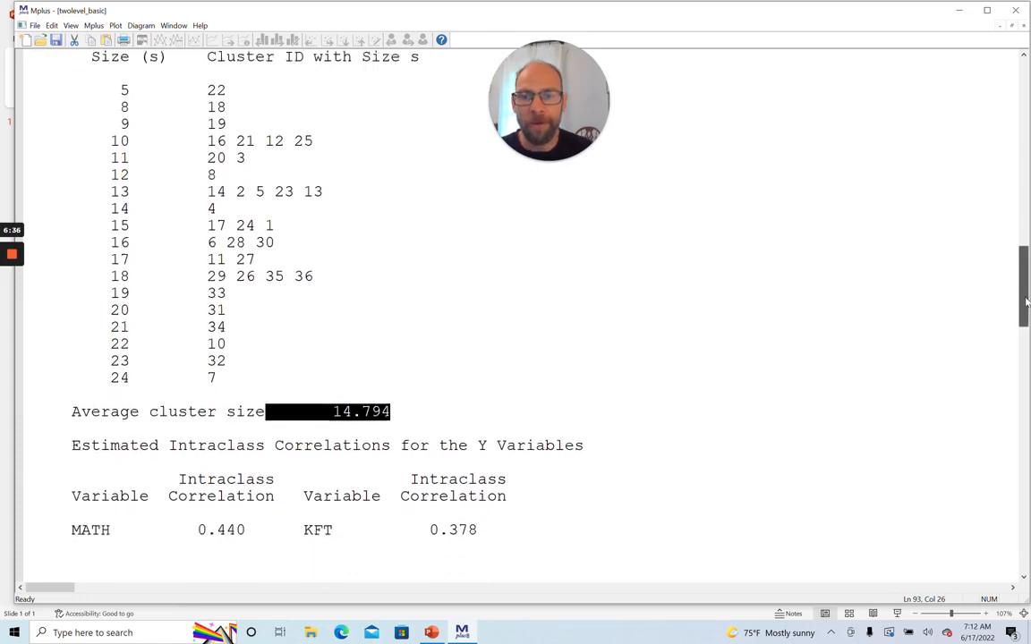
scroll(down, 3)
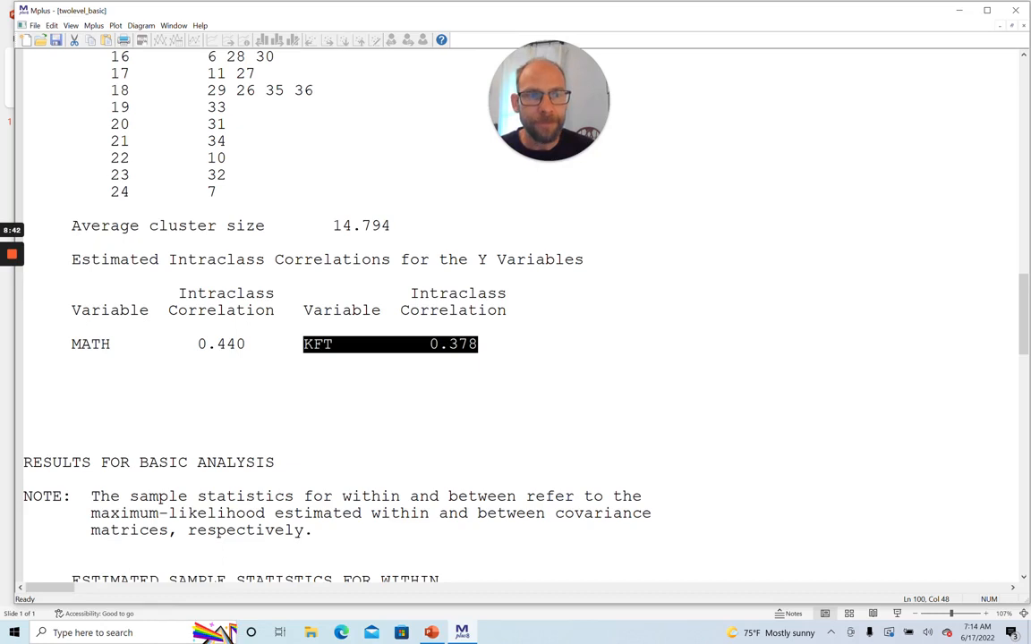
Highlight the within-level variances 26.484 (MATH) and 235.735 (KFT) and the 0.662 correlation
scroll(down, 3)
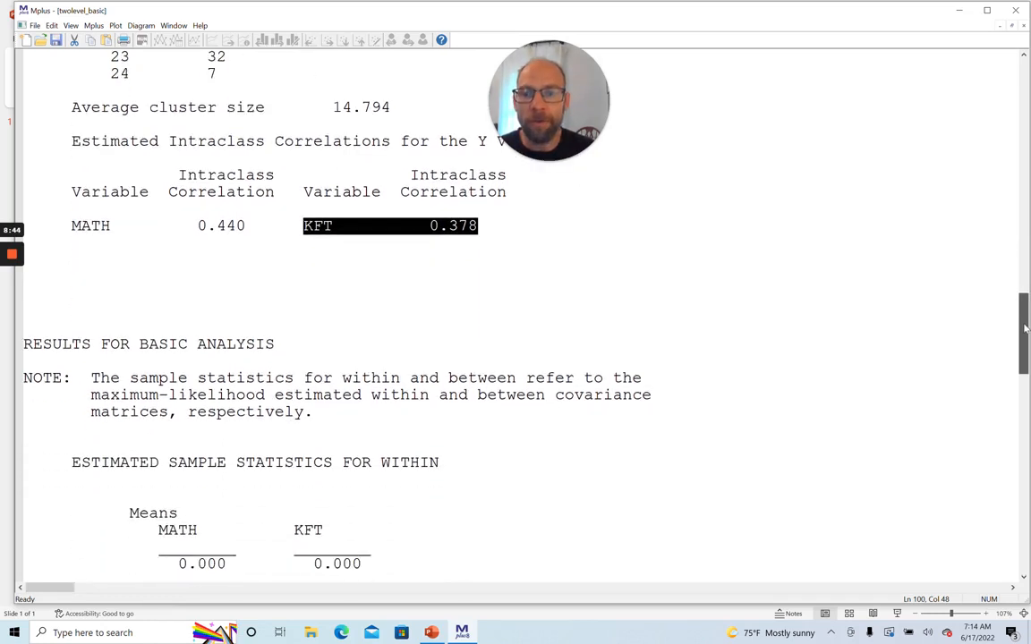
scroll(down, 3)
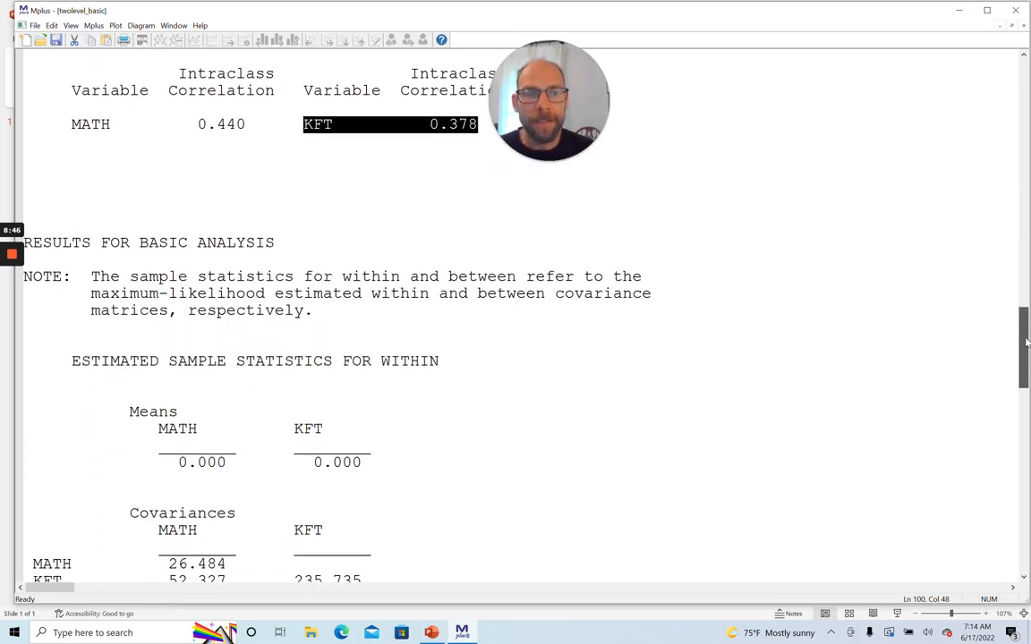
scroll(down, 3)
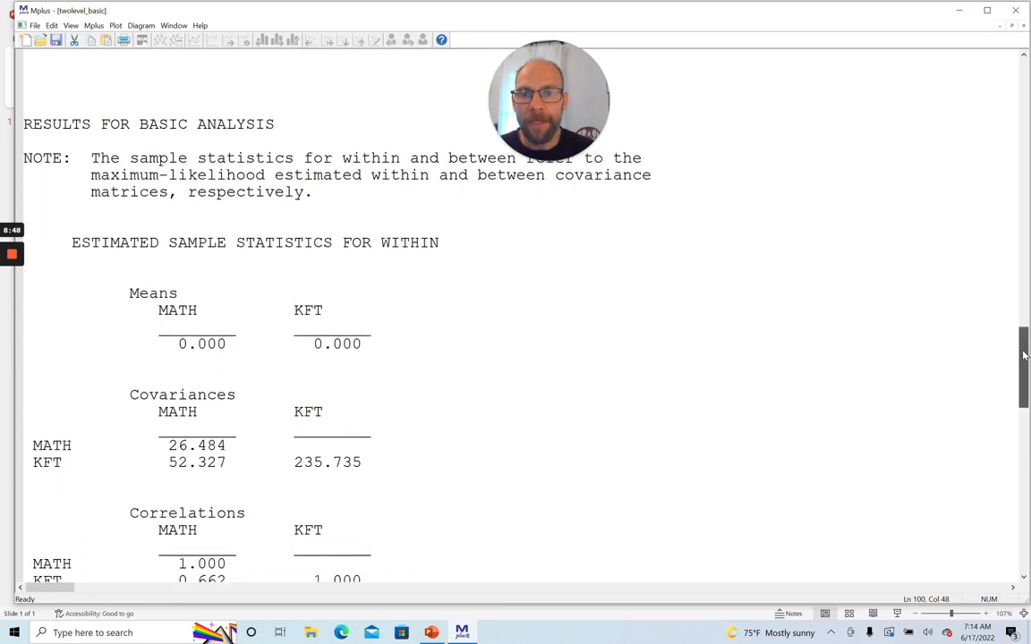
scroll(down, 3)
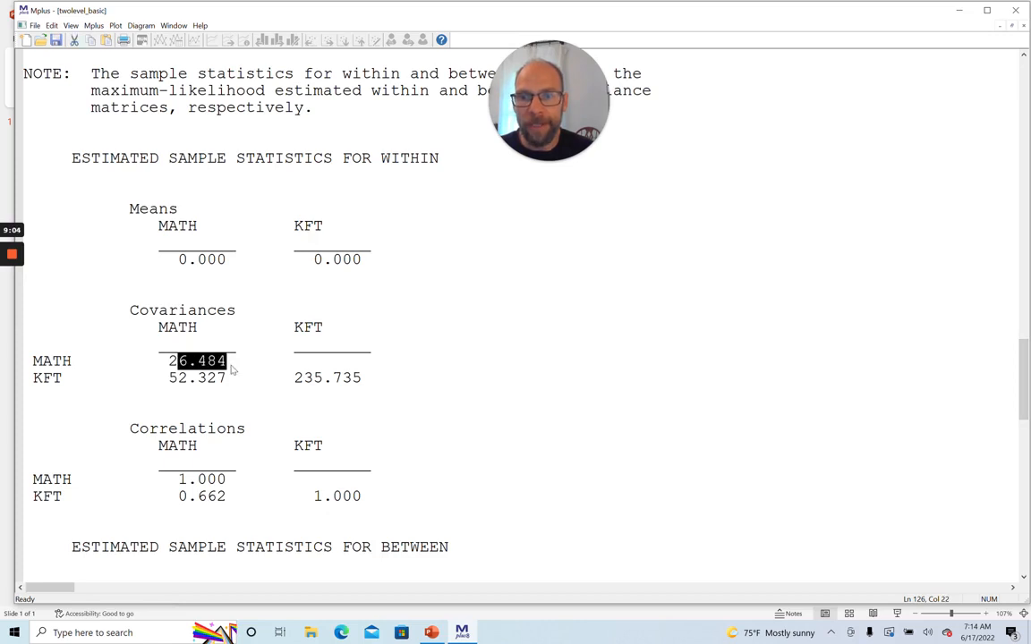
double_click(327, 376)
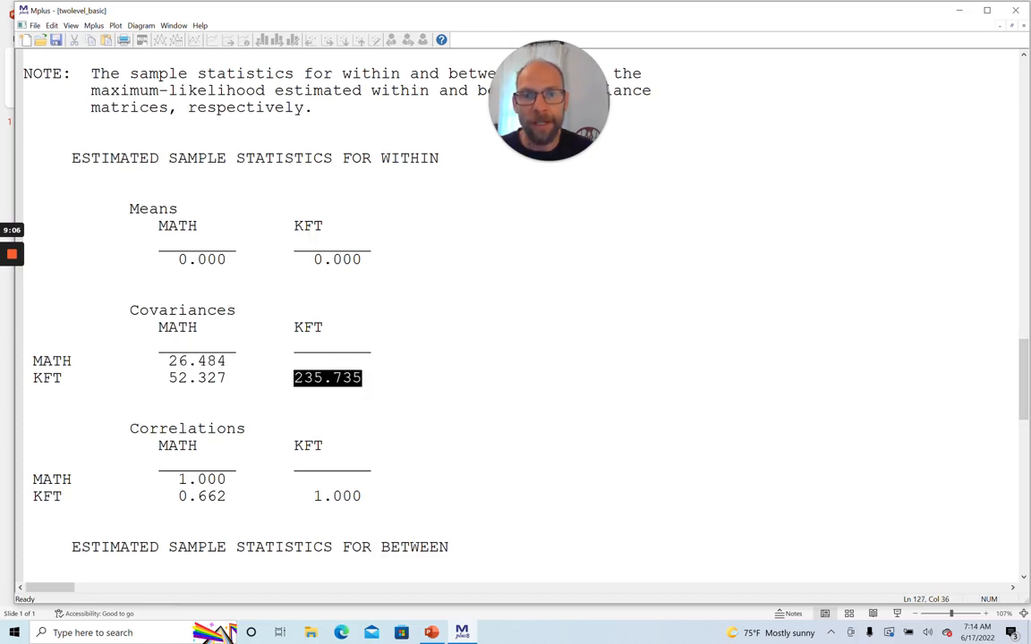
double_click(197, 376)
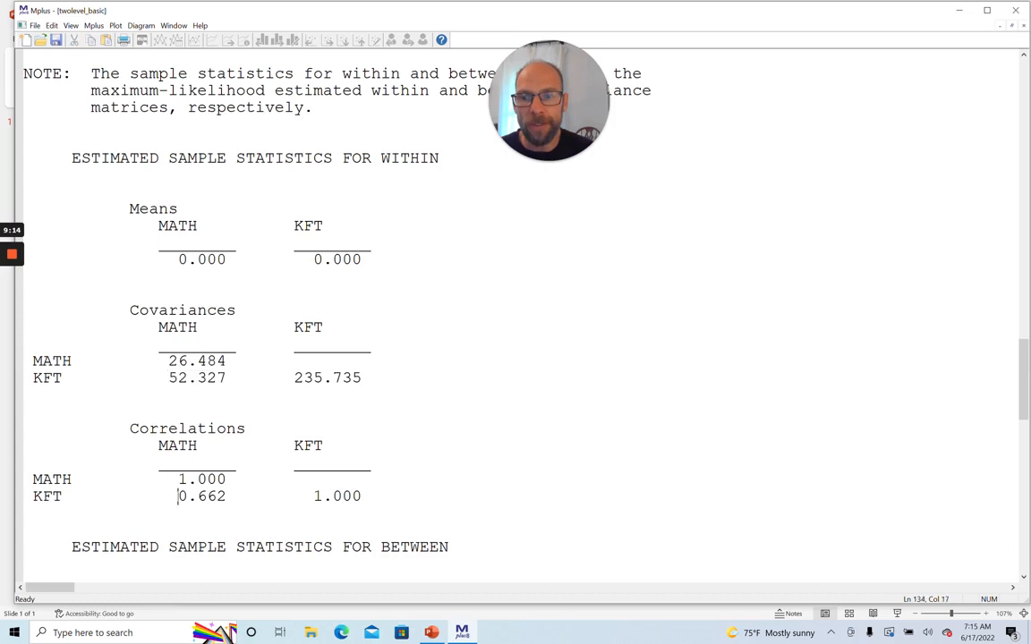
double_click(200, 496)
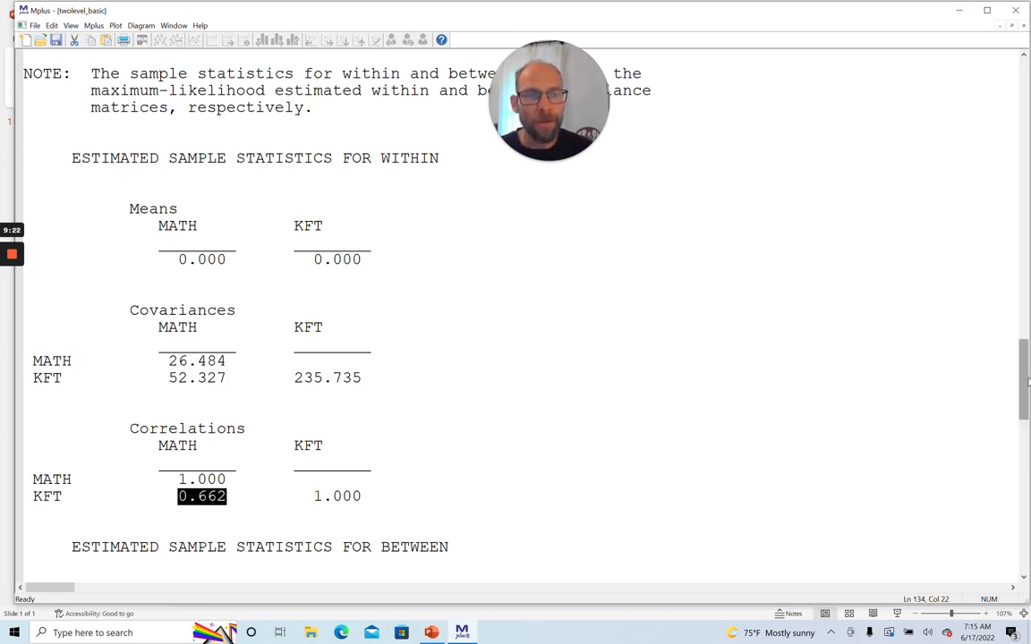
Highlight the between-level variances 142.985 (KFT) and 20.806 (MATH) near the 0.916 correlation
scroll(down, 3)
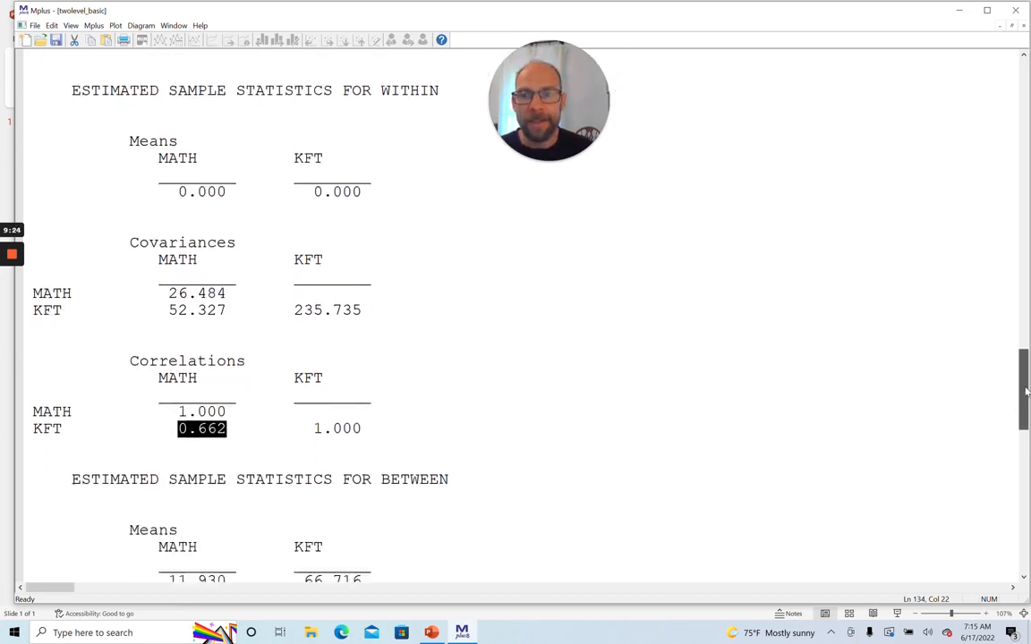
scroll(down, 3)
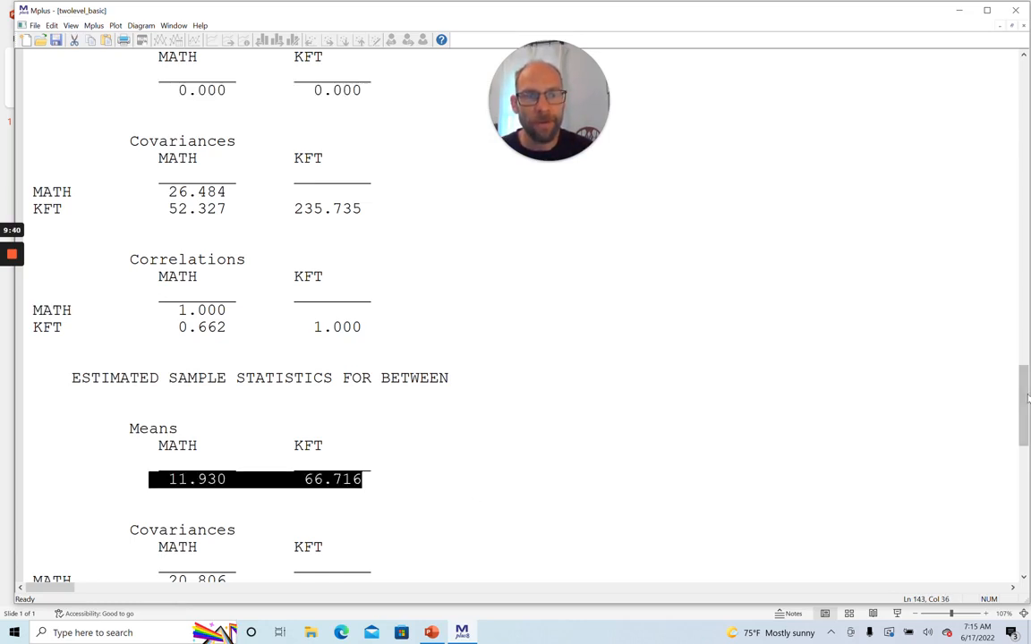
scroll(down, 3)
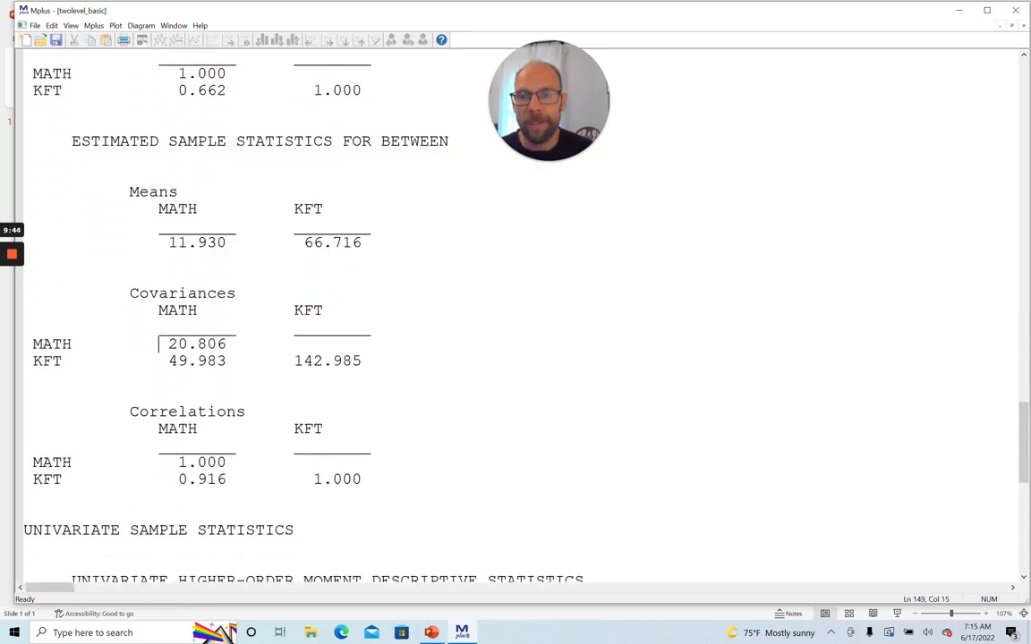
double_click(197, 344)
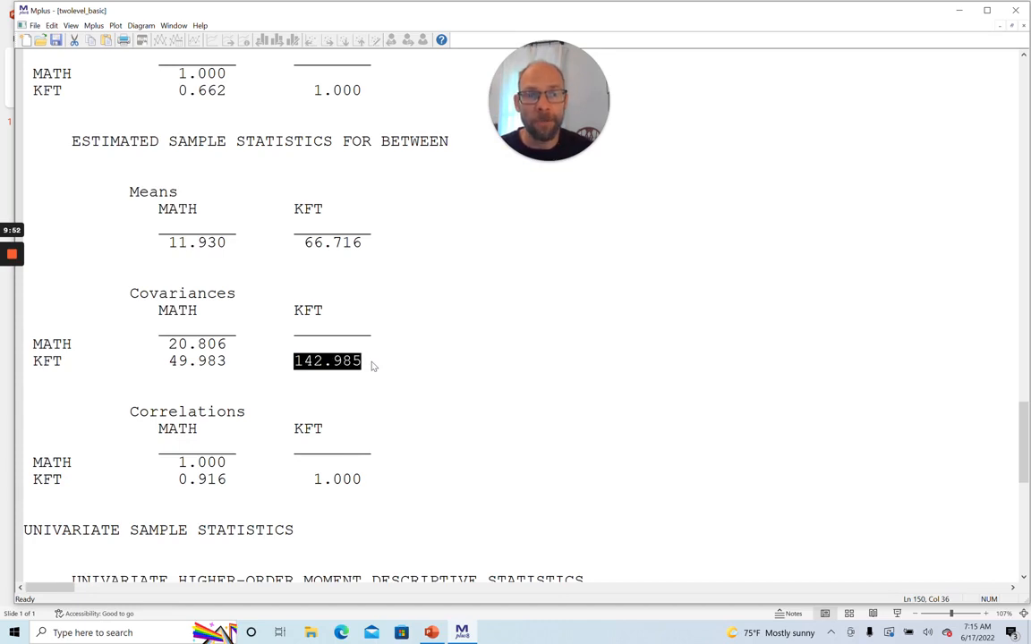
scroll(down, 3)
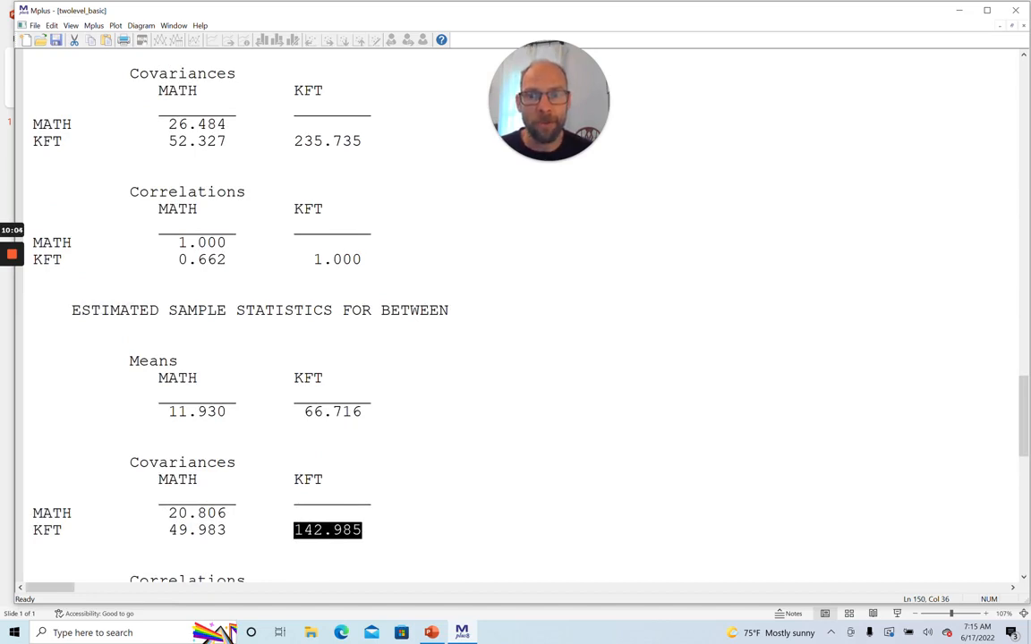
click(179, 512)
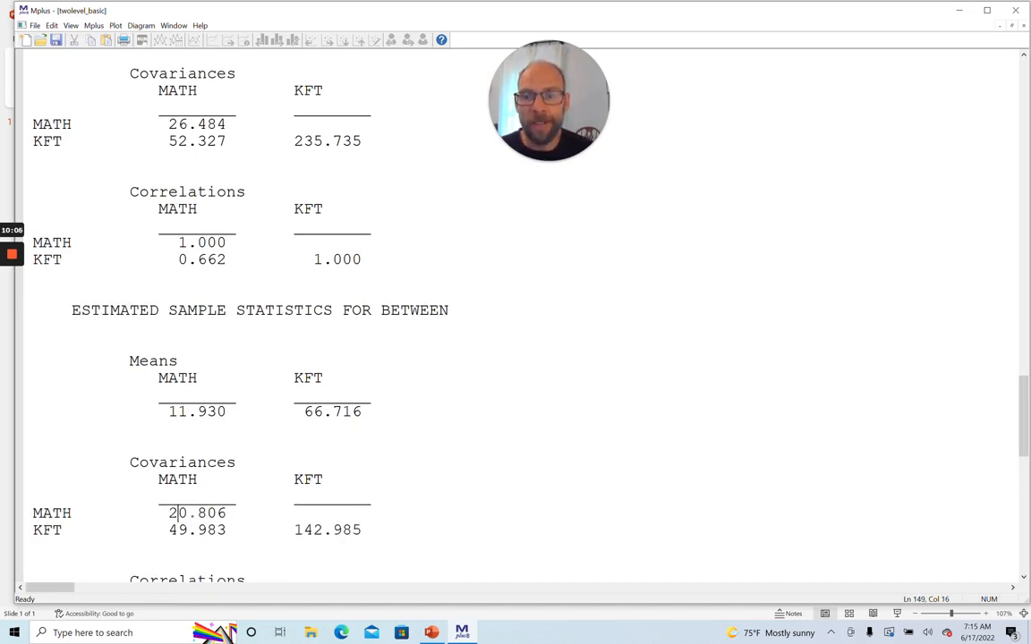
double_click(197, 512)
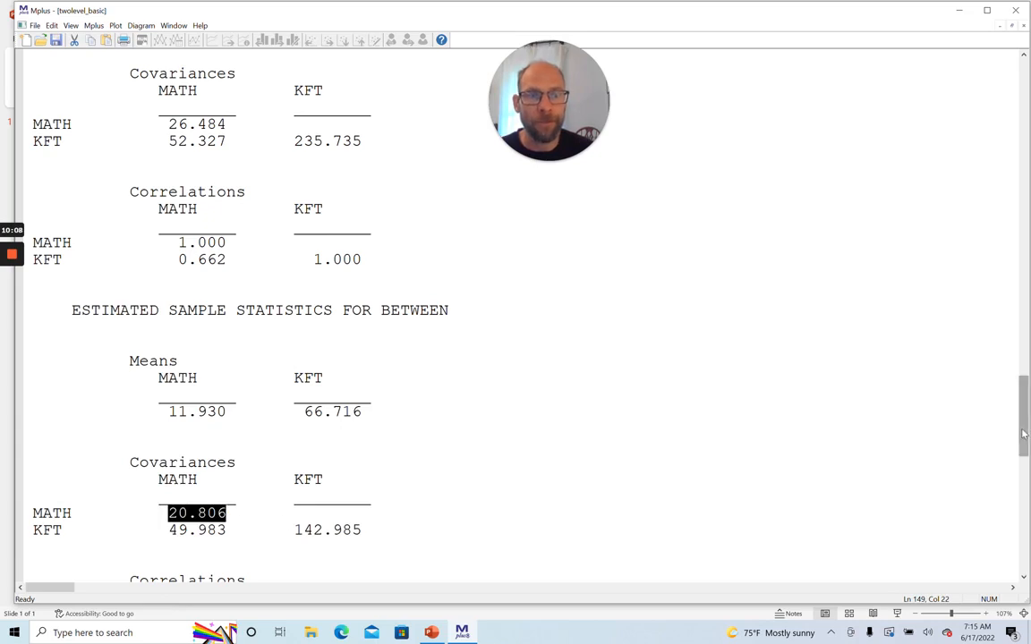
scroll(down, 3)
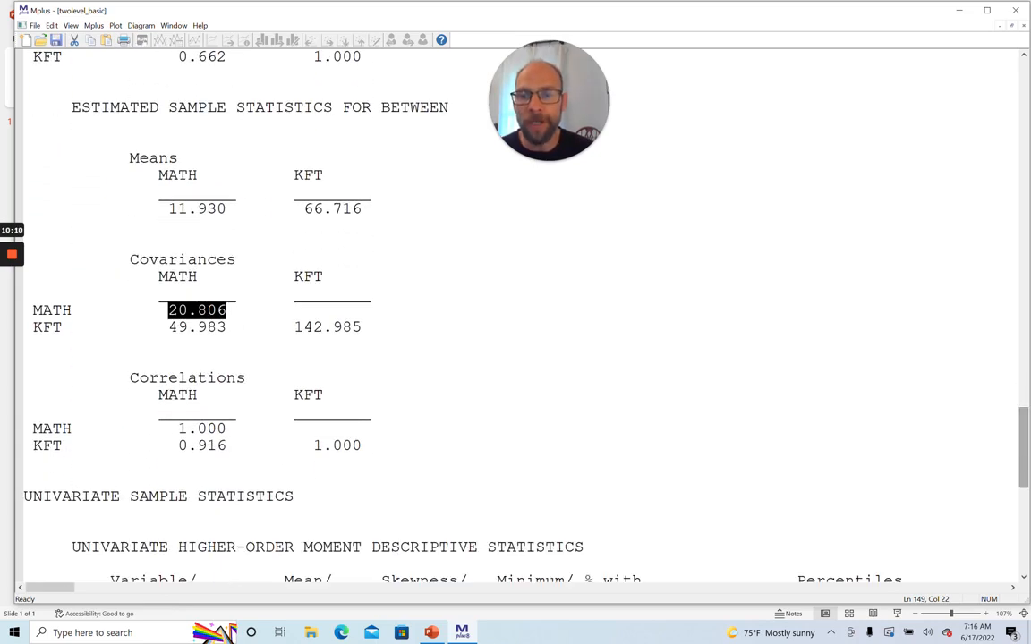